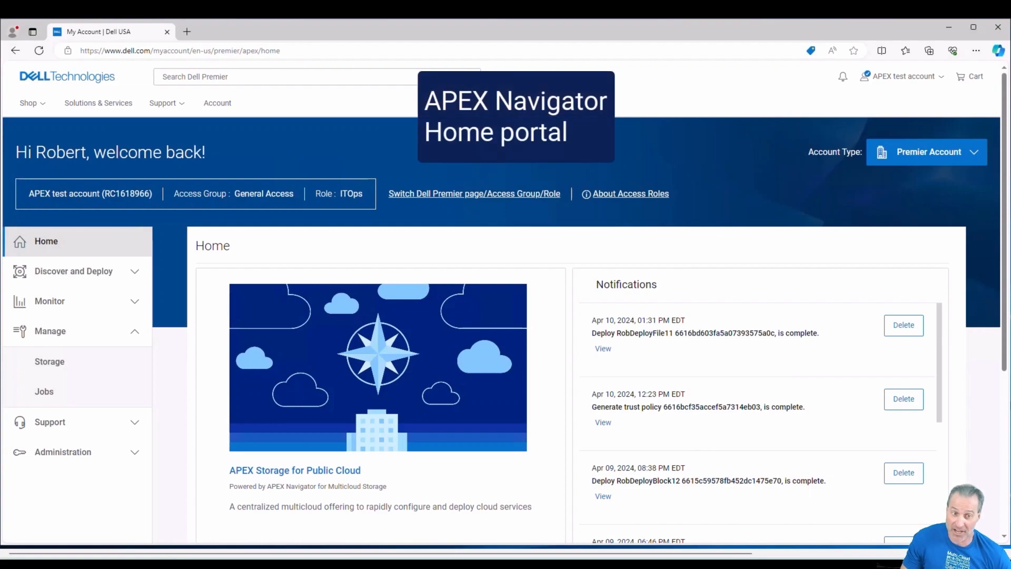
# Open RobDeployBlock12's Deployment Details via Storage and Cloud Deployments in APEX Navigator.
pyautogui.click(49, 362)
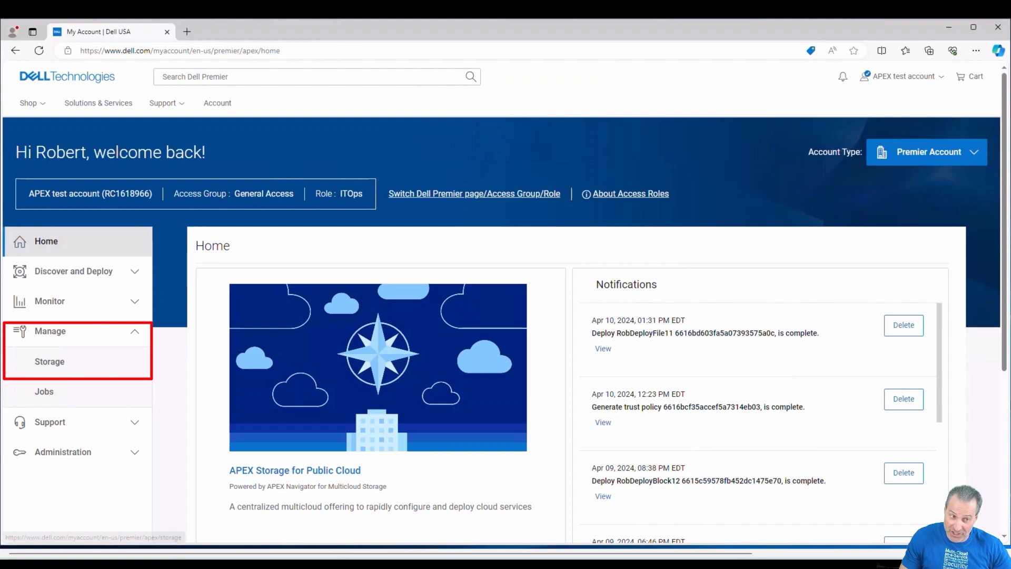
pyautogui.click(49, 361)
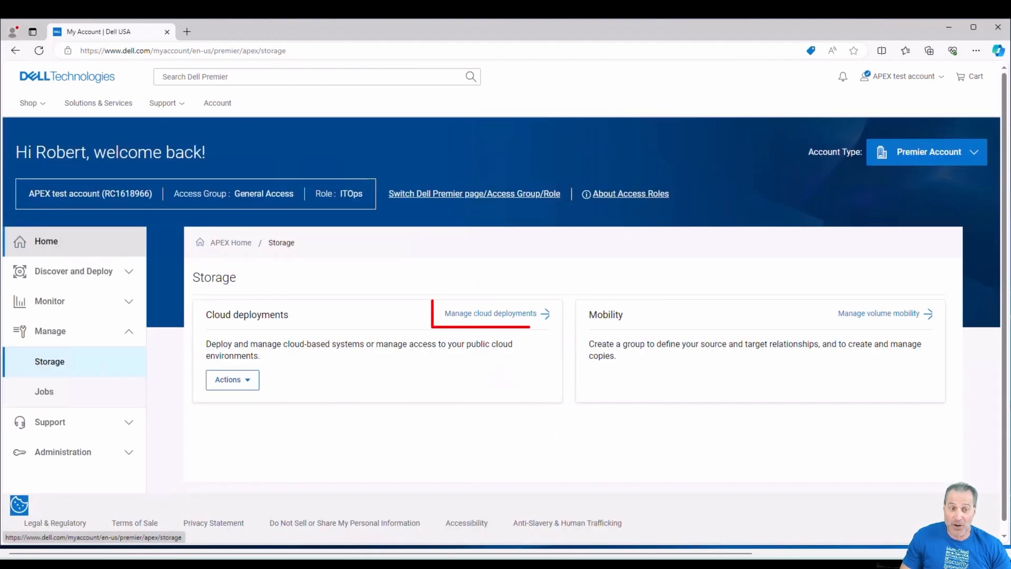
pyautogui.click(490, 313)
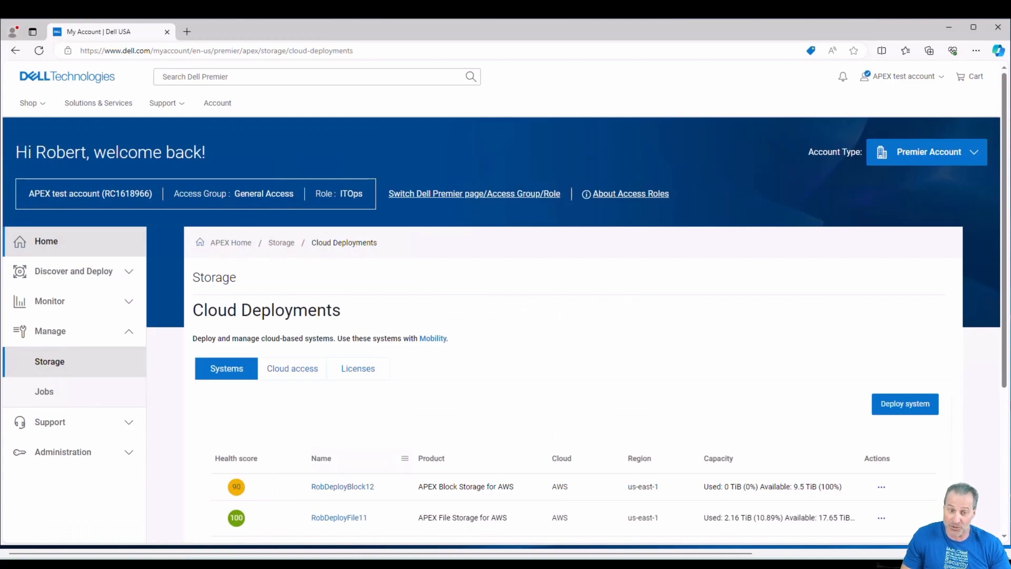
pyautogui.click(343, 486)
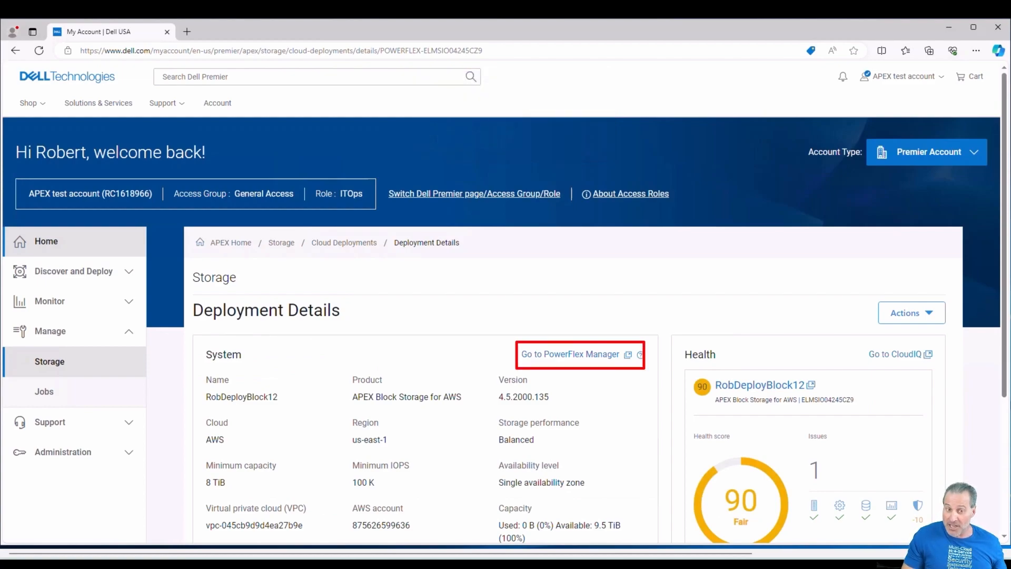
# Launch PowerFlex Manager from the deployment and sign in as admin.
pyautogui.click(570, 354)
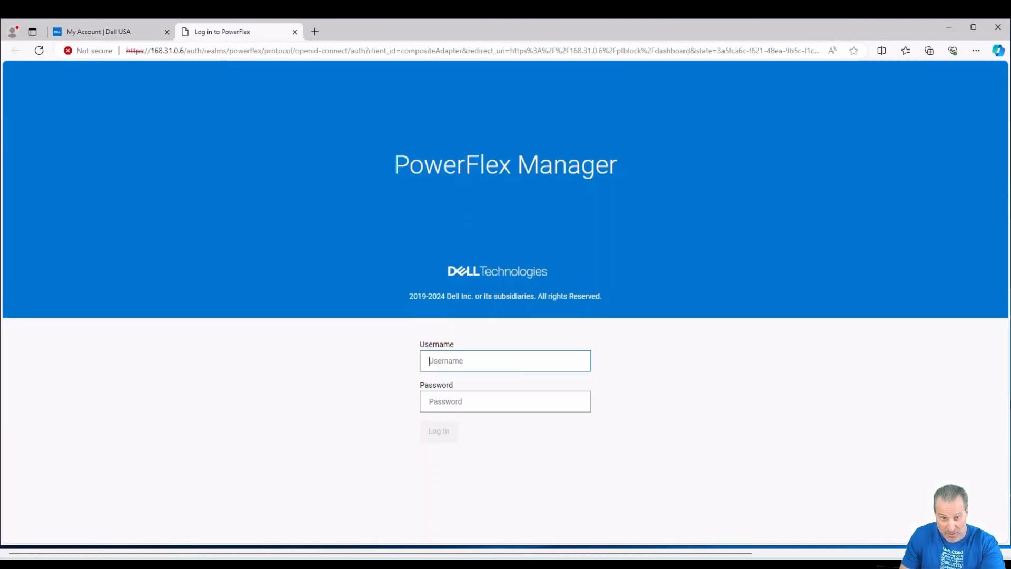
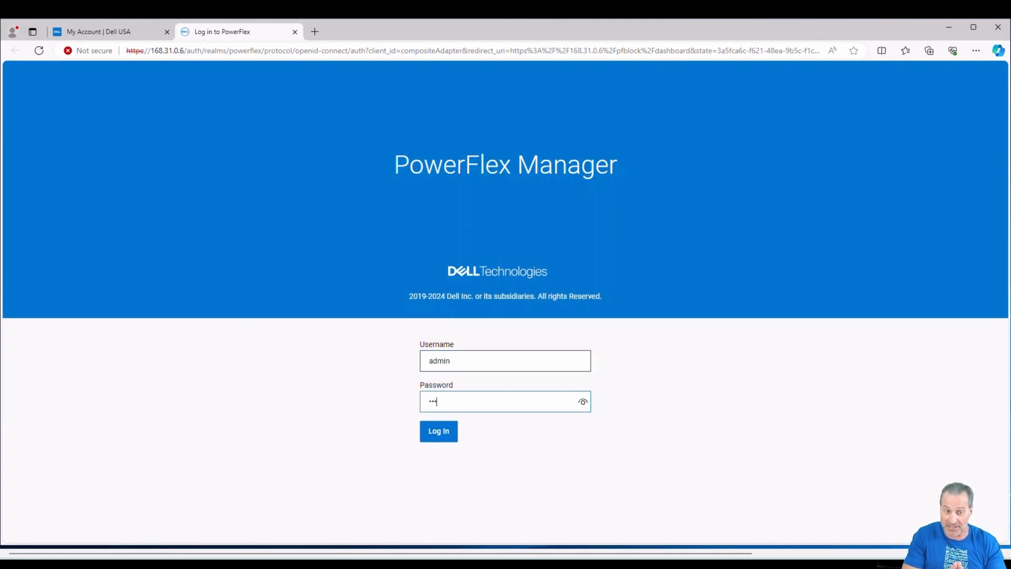
pyautogui.click(438, 431)
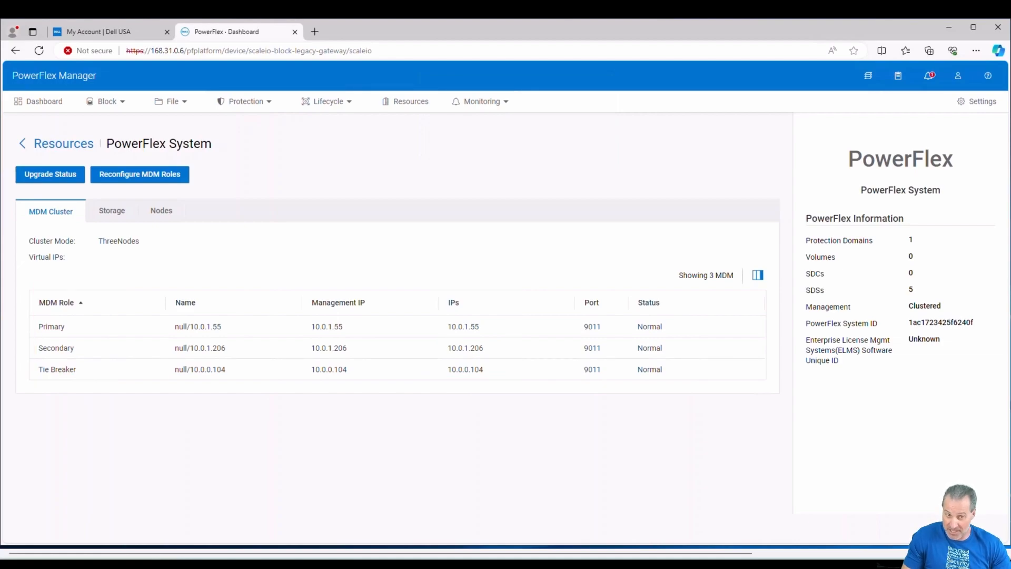
# List the five connected SDS nodes in pd1, then return to RobDeployBlock12's deployment details.
pyautogui.click(111, 210)
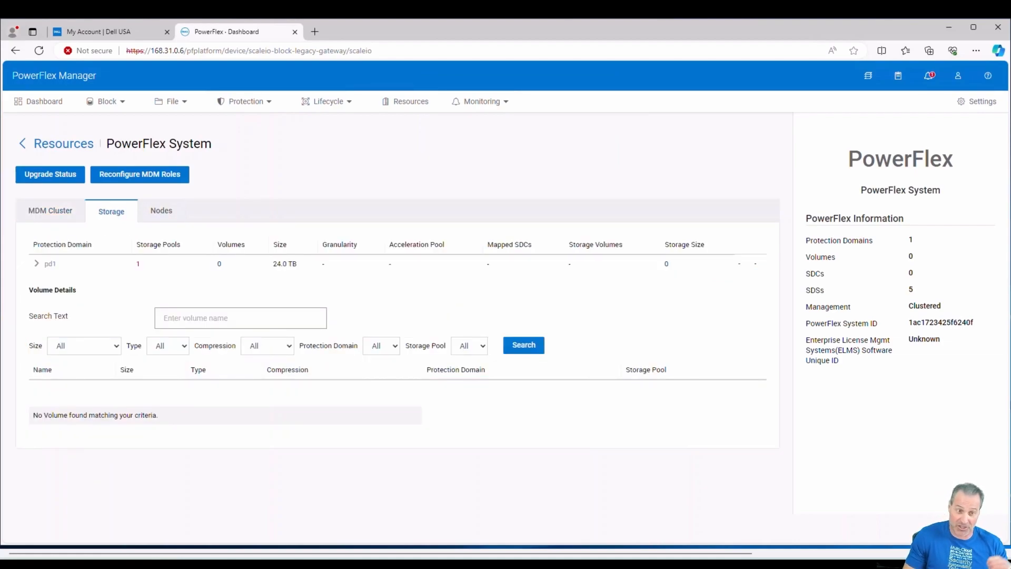
pyautogui.click(36, 263)
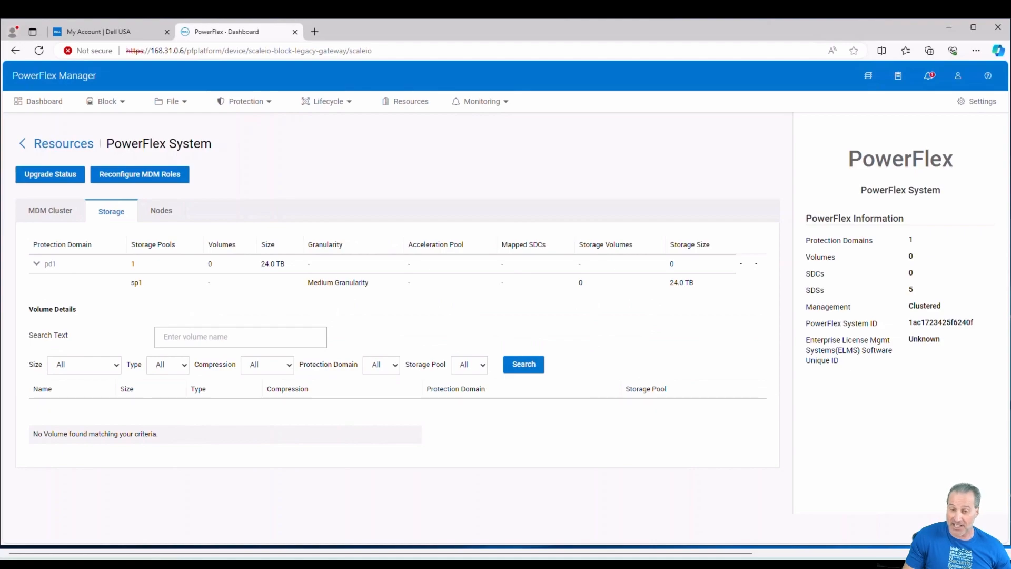
pyautogui.click(161, 211)
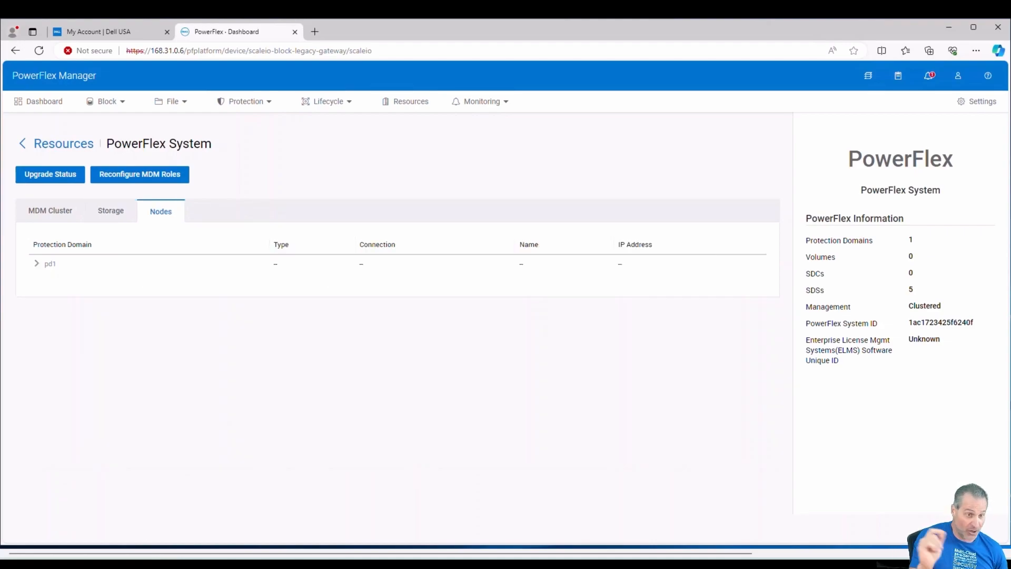
pyautogui.click(37, 264)
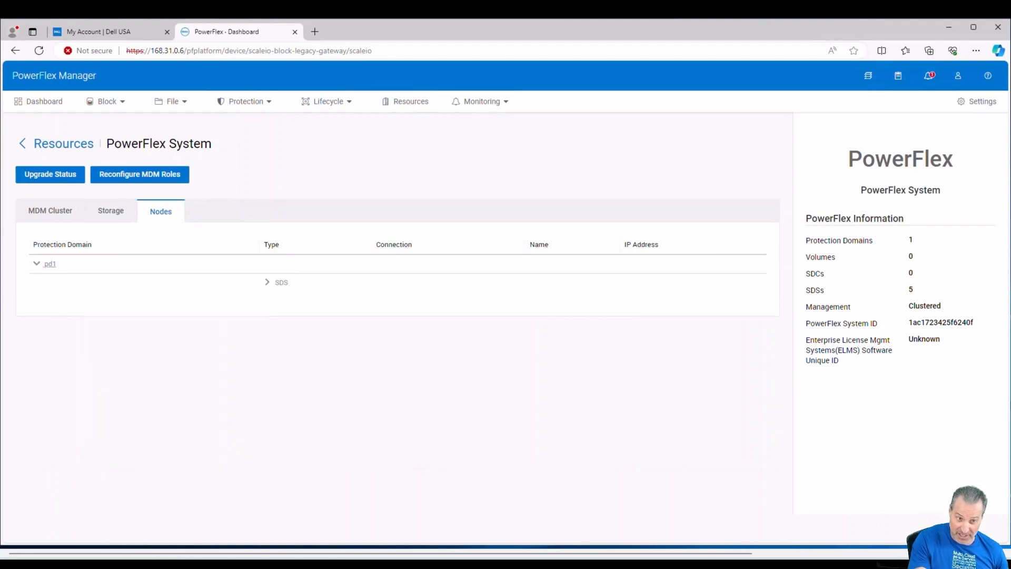
pyautogui.click(268, 282)
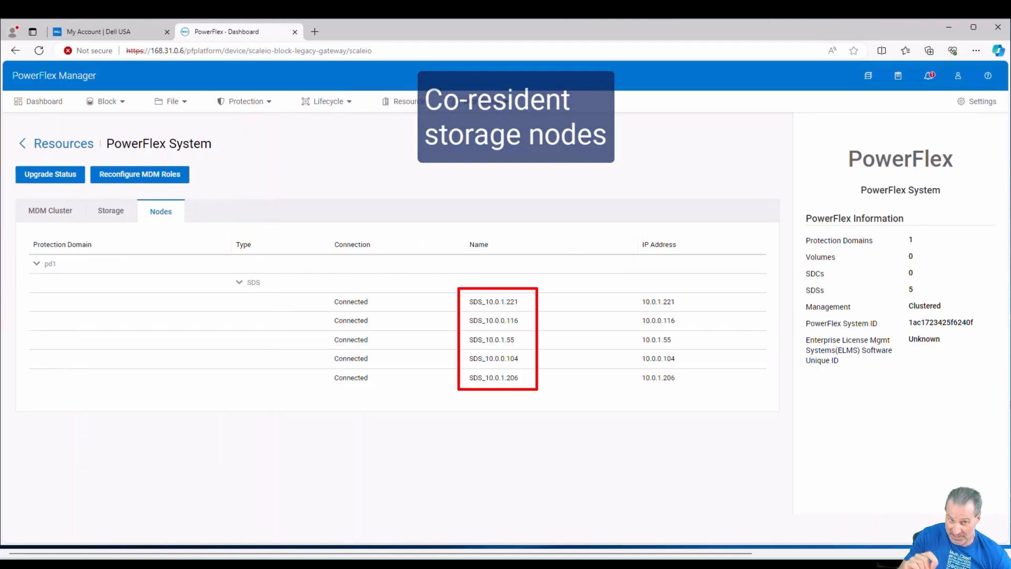
pyautogui.click(109, 31)
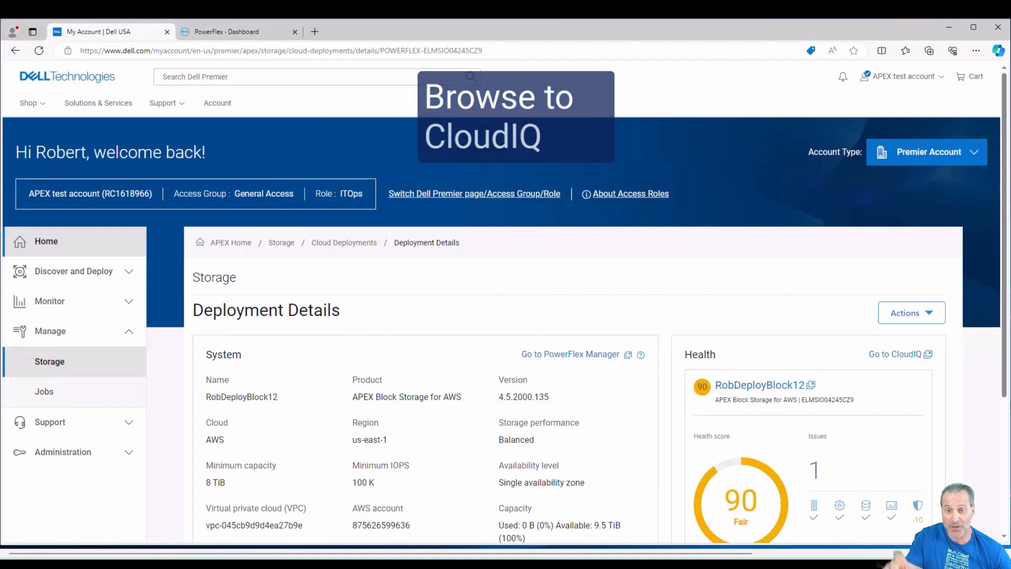
# Open the CloudIQ Inventory for RobDeployBlock12 under Monitor > Systems, showing no hosts.
pyautogui.click(896, 354)
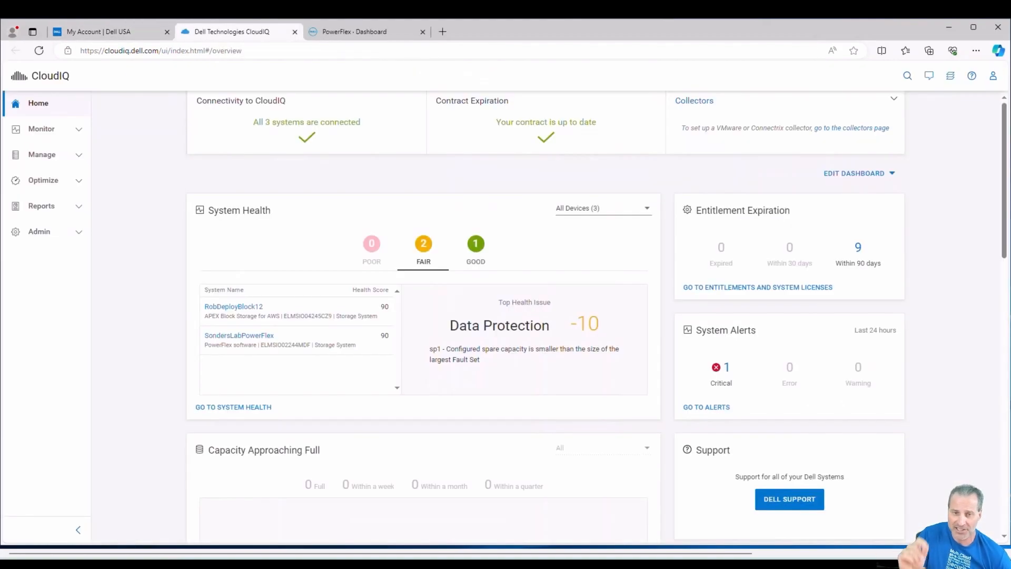
pyautogui.click(41, 128)
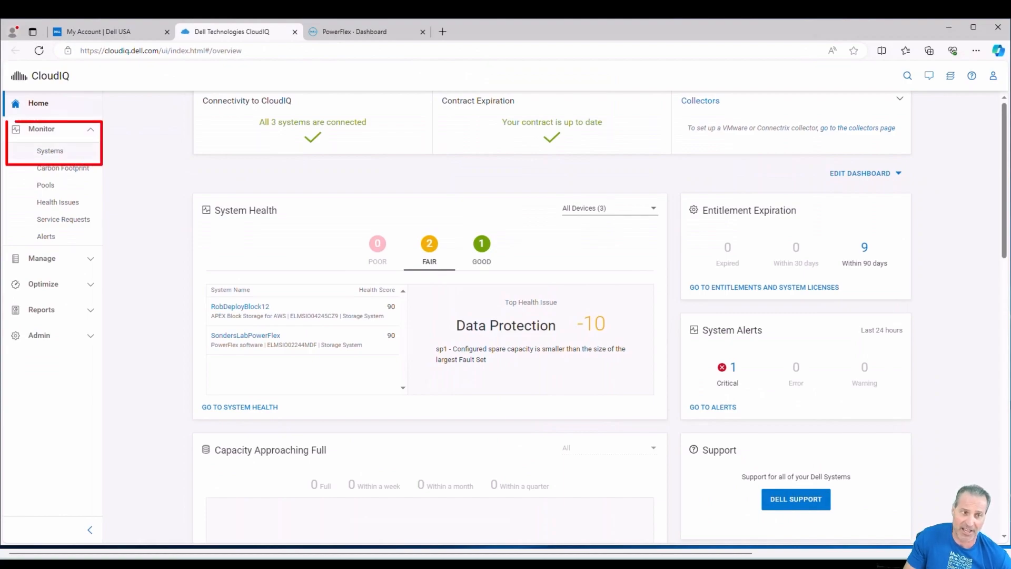
pyautogui.click(50, 150)
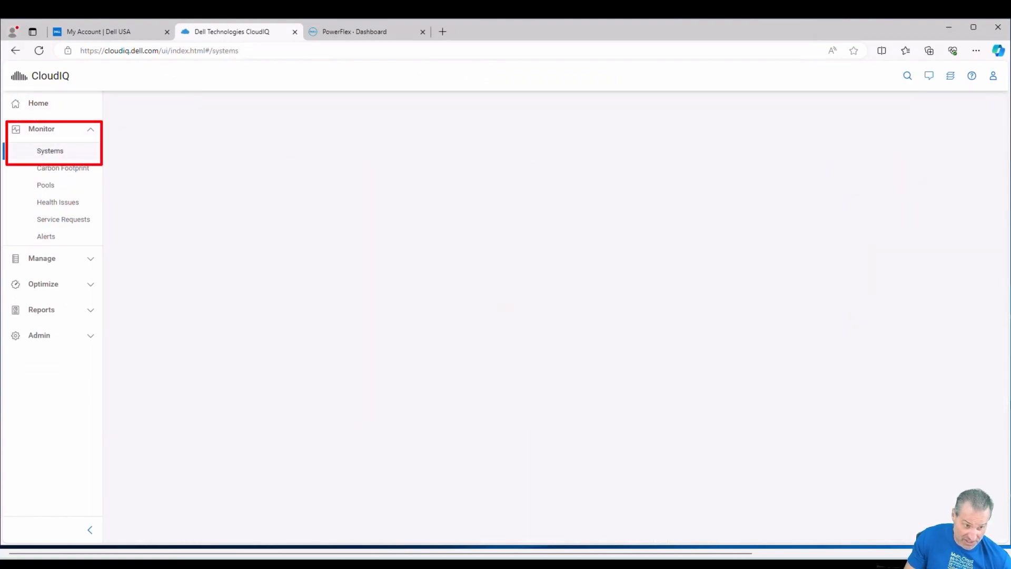
pyautogui.click(50, 150)
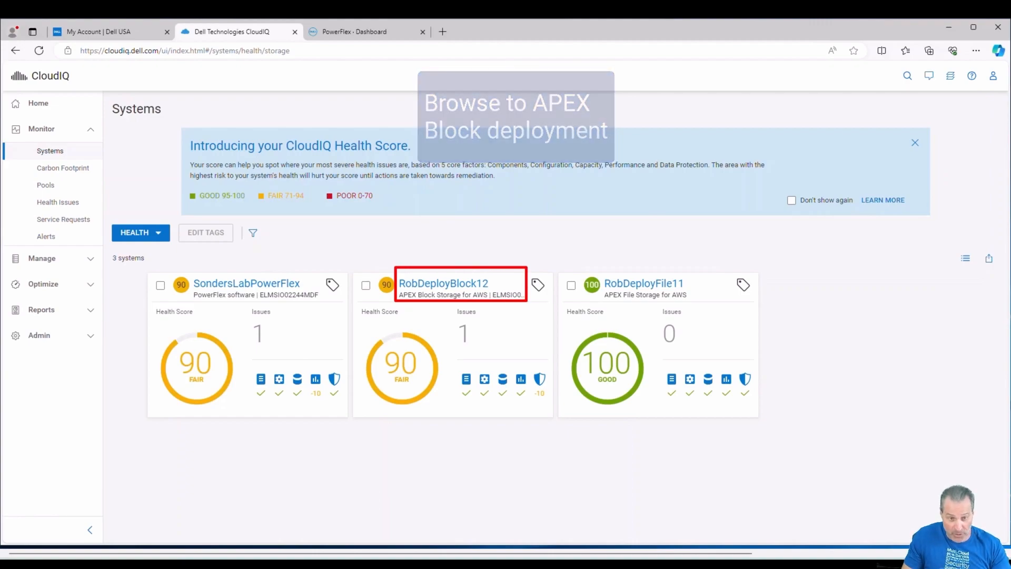
pyautogui.click(443, 284)
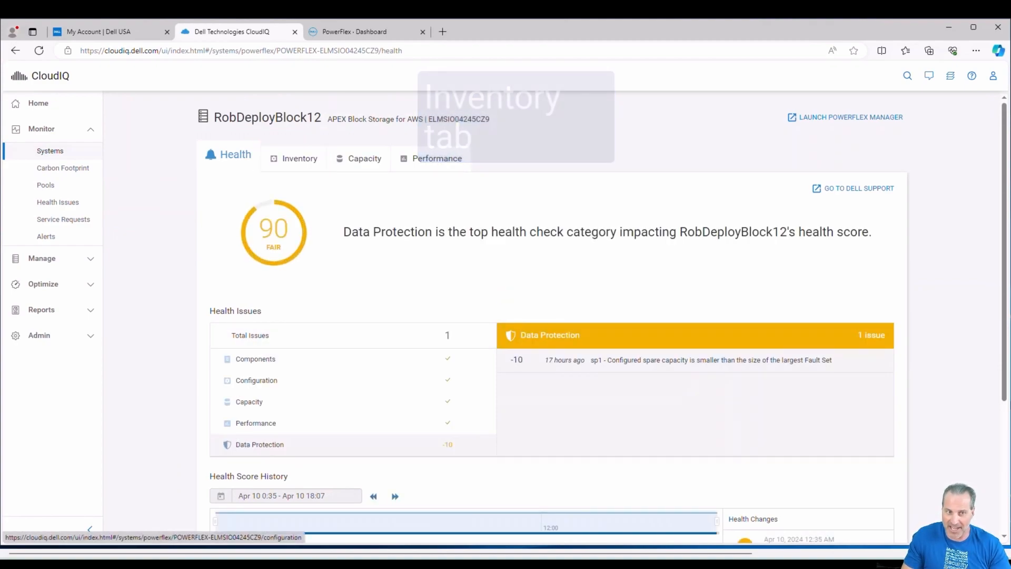
pyautogui.click(298, 158)
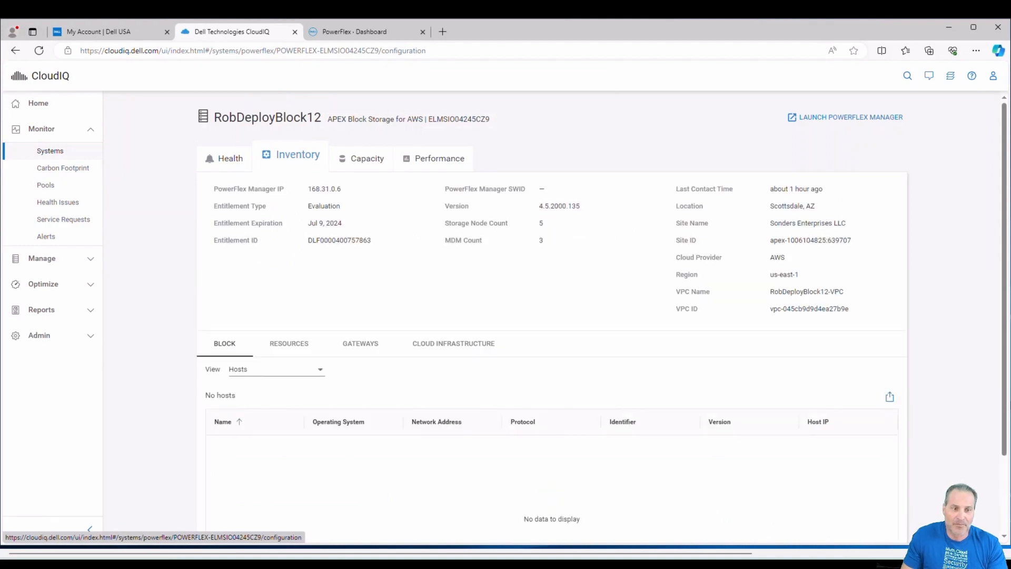
pyautogui.click(289, 343)
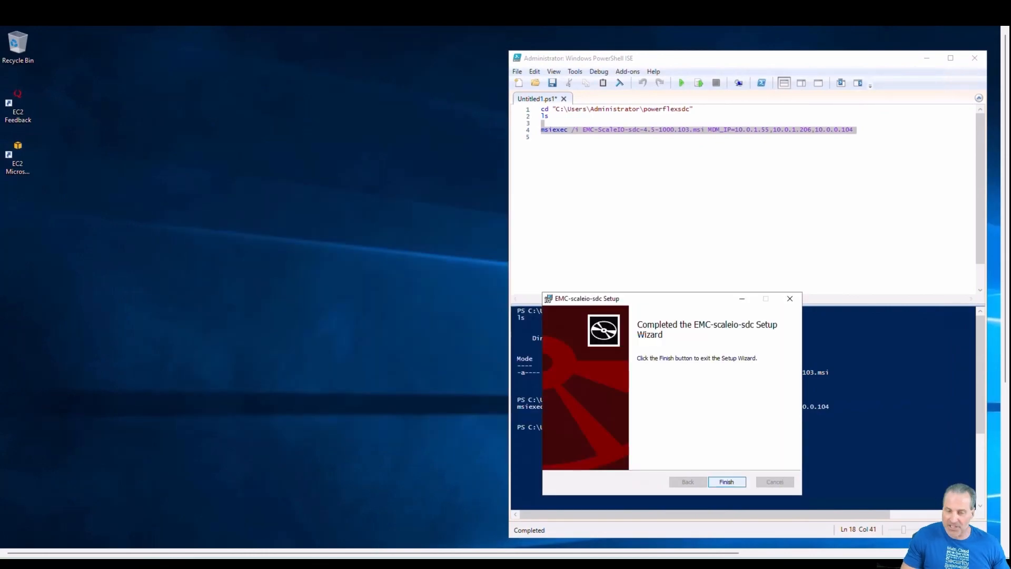
# Close the completed EMC-scaleio-sdc Setup wizard with Finish.
pyautogui.click(726, 482)
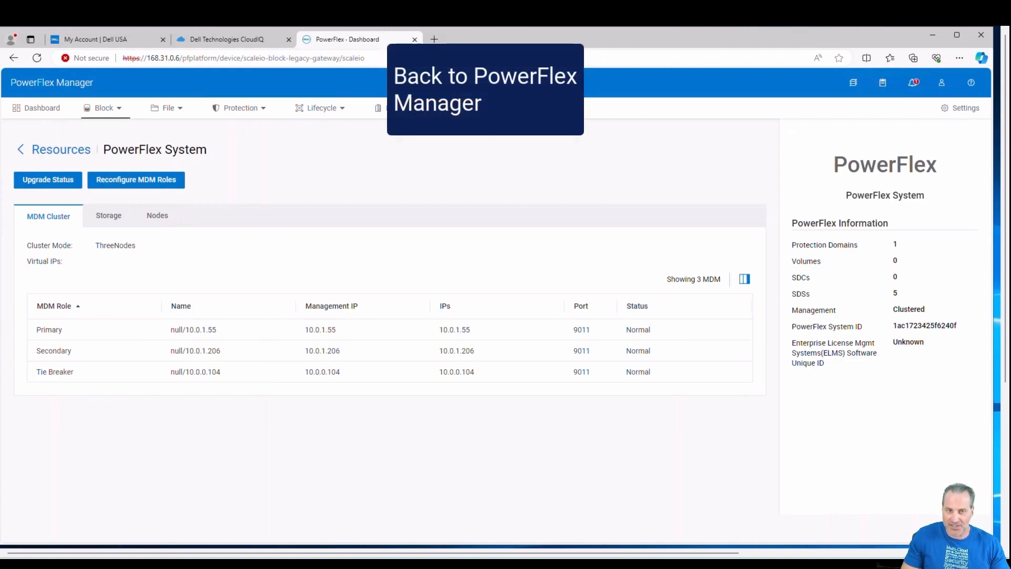
# Show the PowerFlex Manager dashboard (one host, zero volumes) beside Disk Management's 40 GB disk.
pyautogui.click(103, 108)
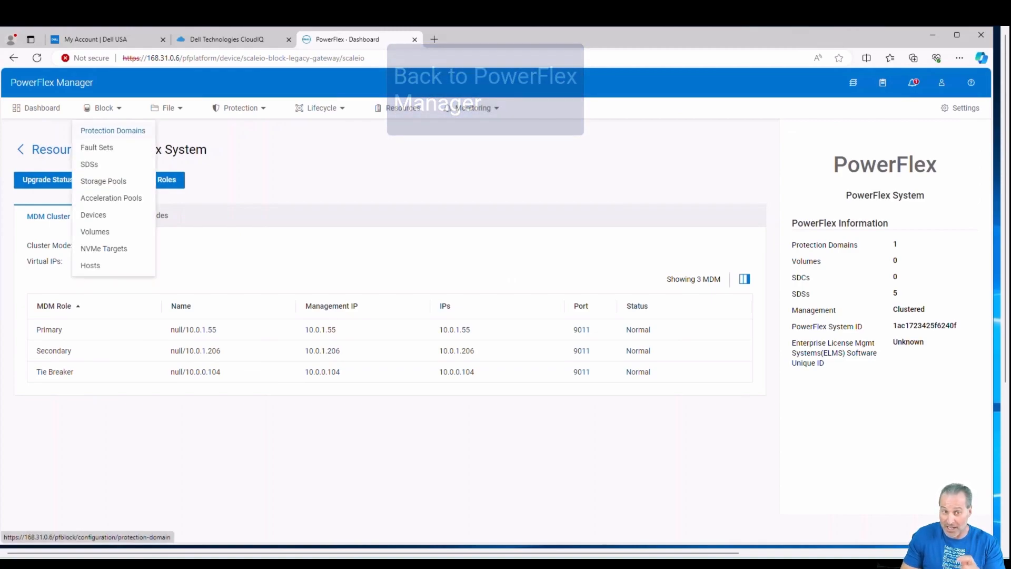
pyautogui.click(90, 265)
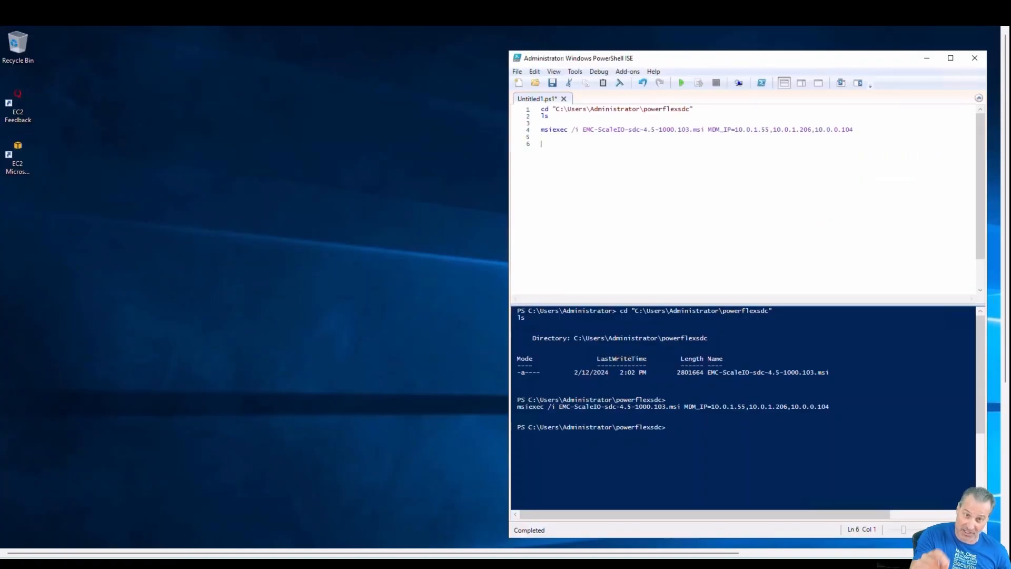
pyautogui.write('ipconfig')
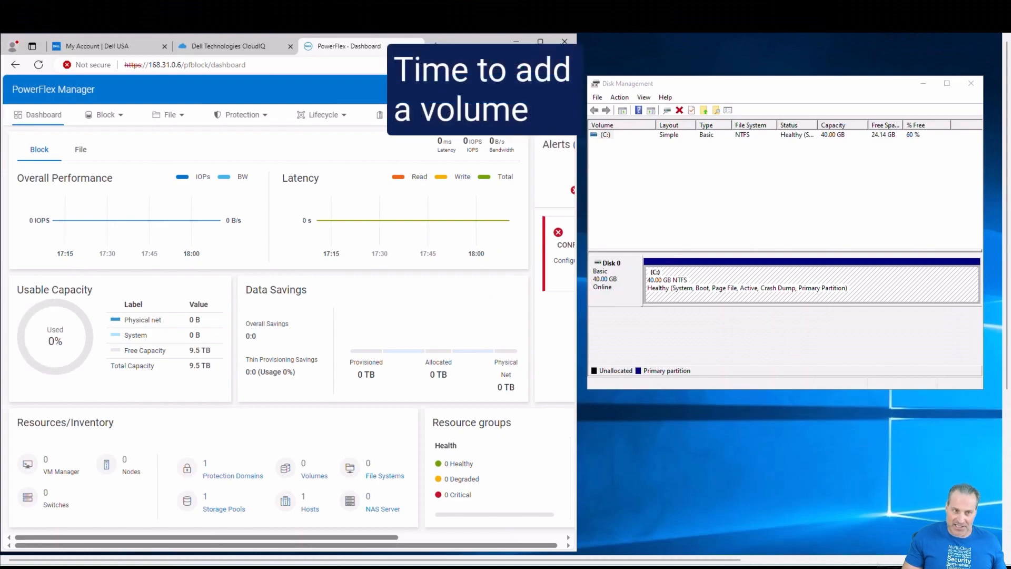
# Create volume Data01: 32 GB, thick-provisioned, in storage pool sp1.
pyautogui.click(106, 115)
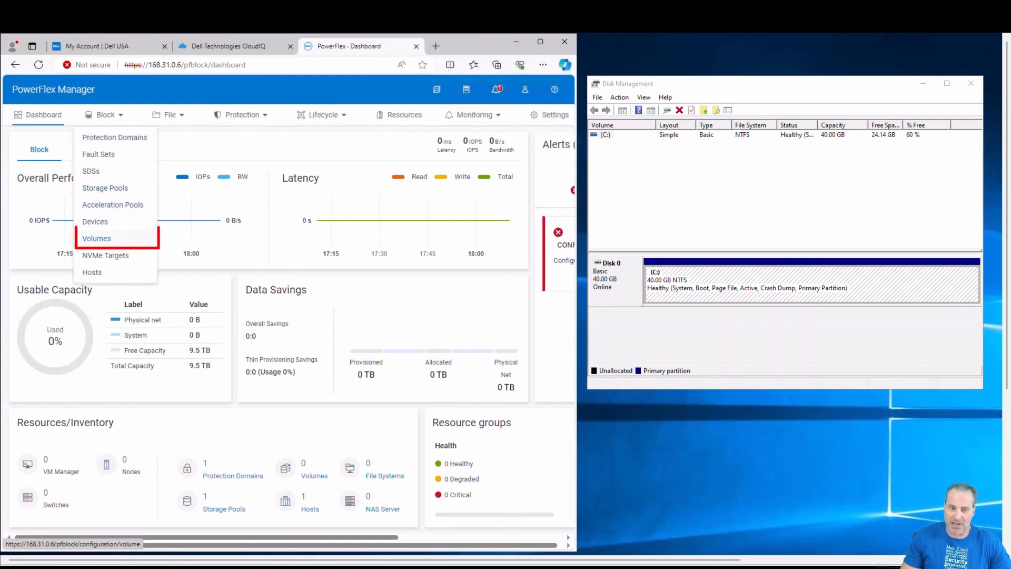
pyautogui.click(96, 238)
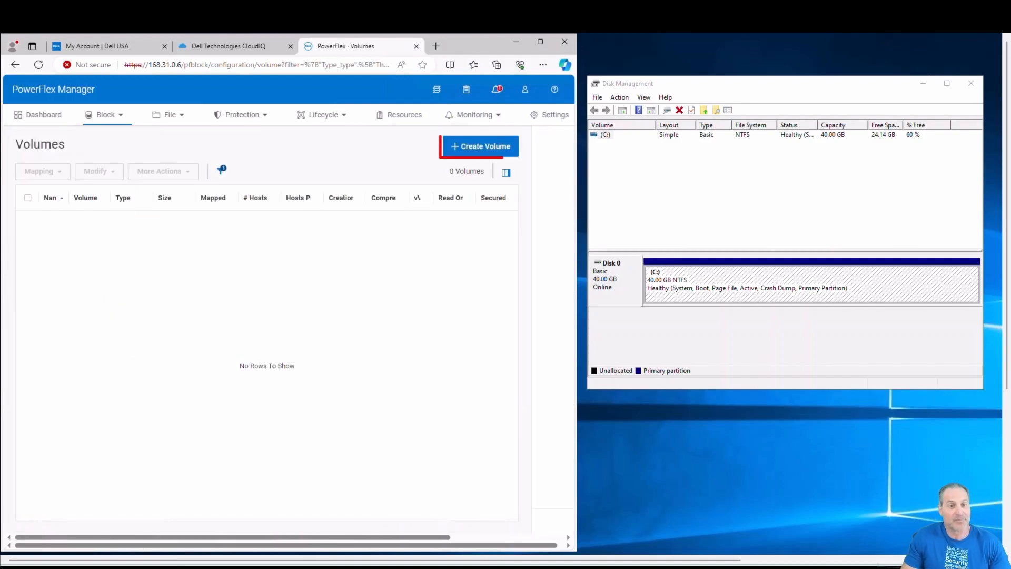
pyautogui.click(480, 146)
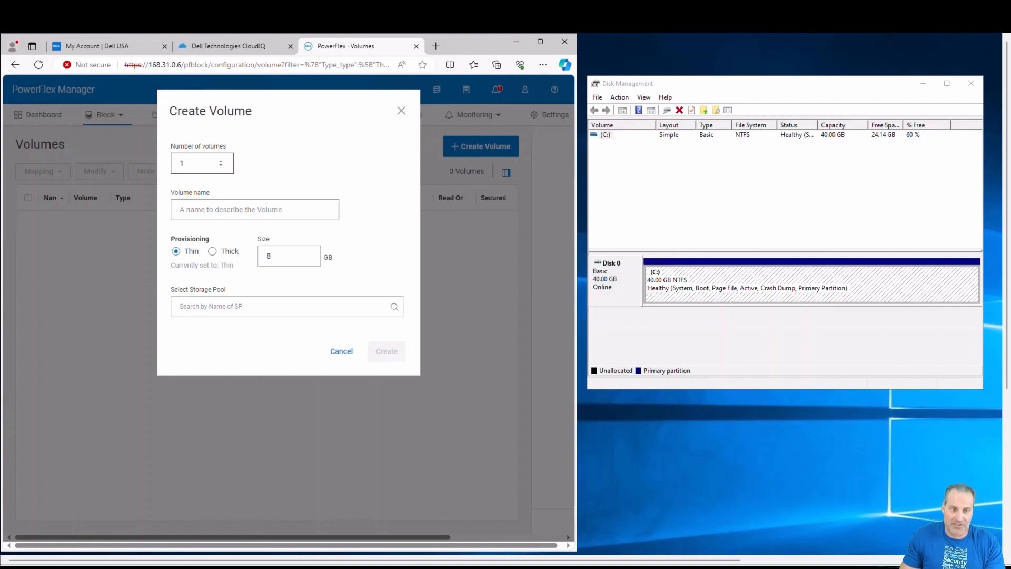
pyautogui.write('Data01')
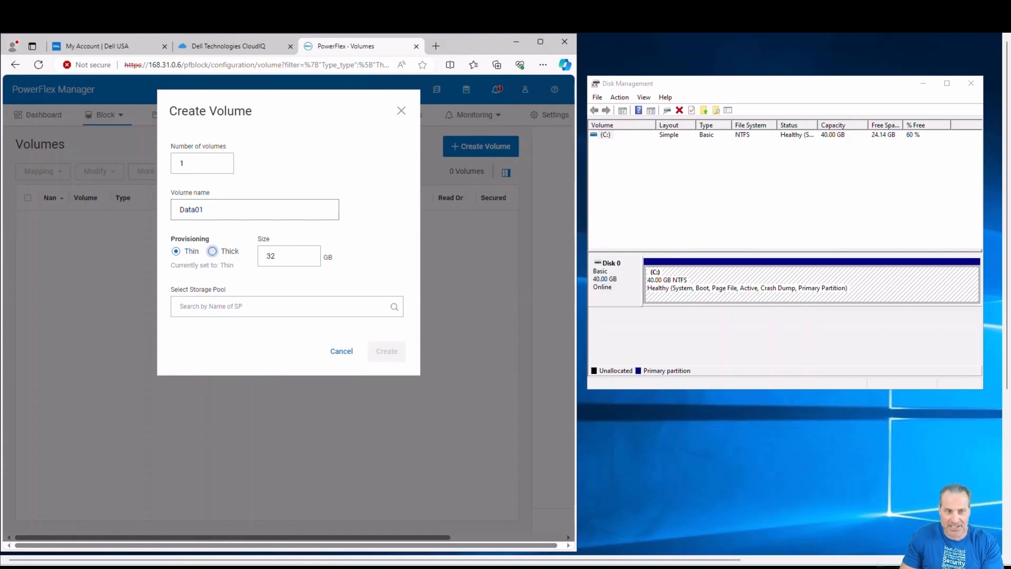
pyautogui.click(212, 251)
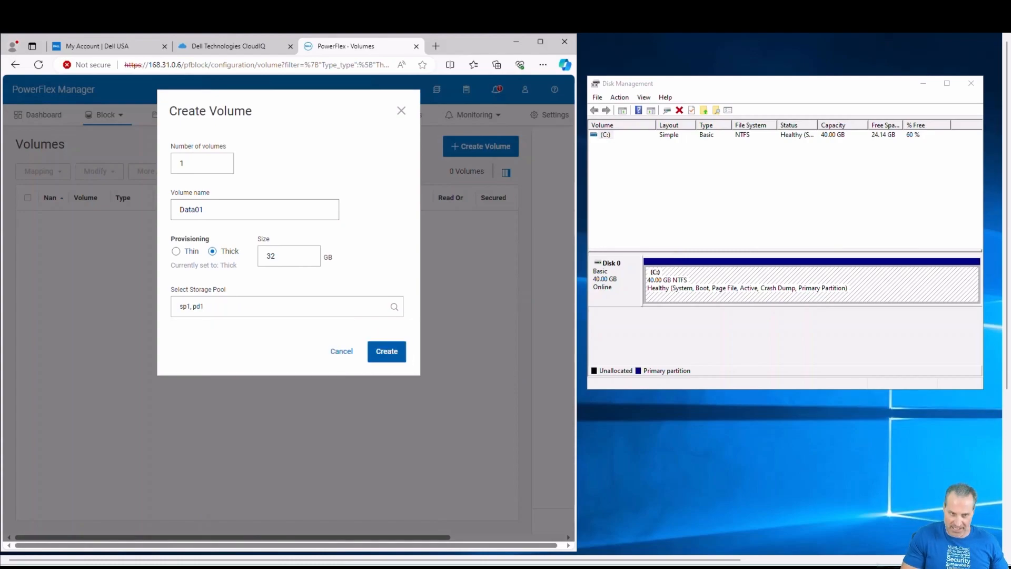
pyautogui.click(386, 351)
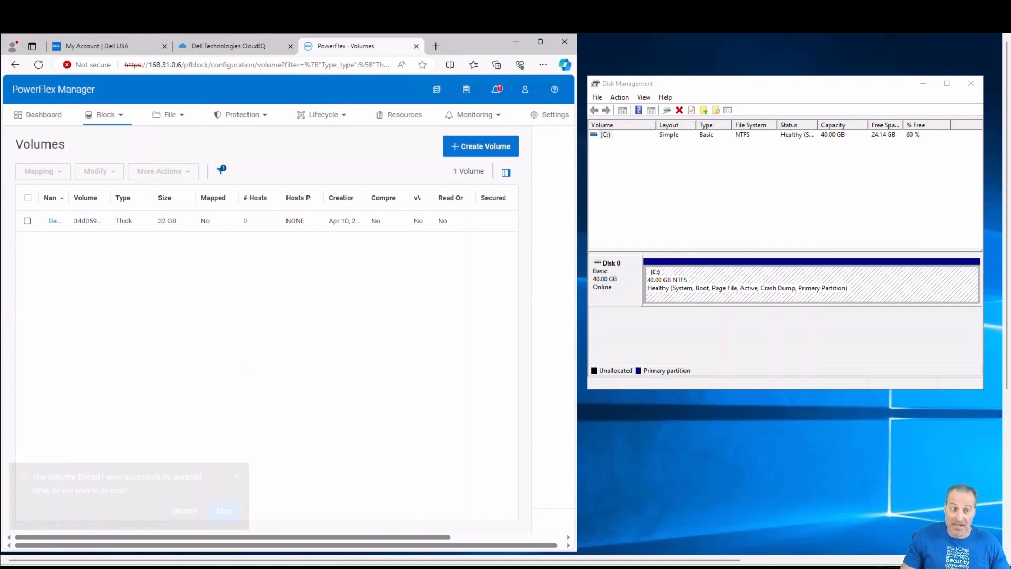
# Map Data01 to the SDC host at 10.0.2.11, so a 32 GB Disk 1 appears.
pyautogui.click(27, 221)
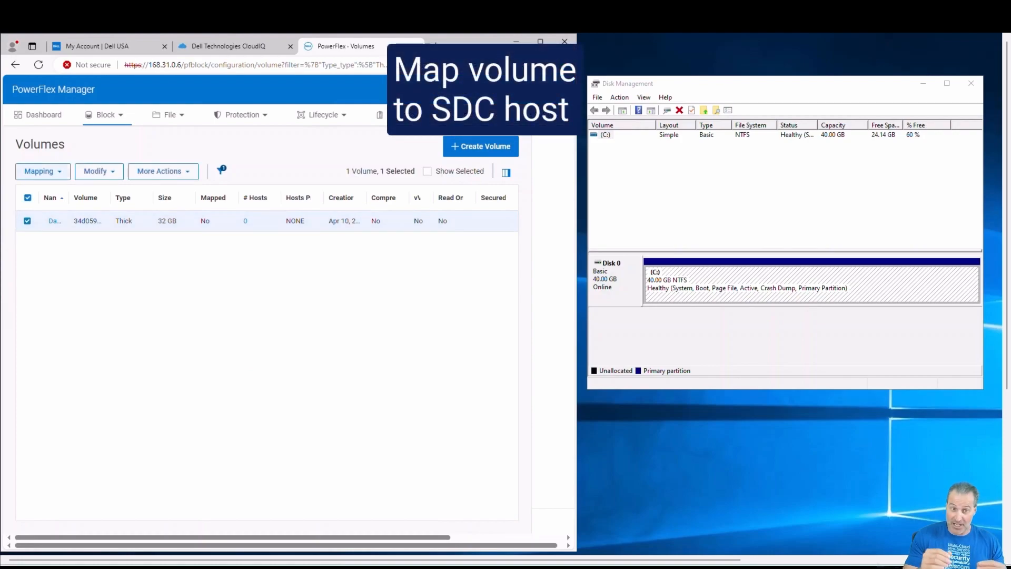
pyautogui.click(39, 171)
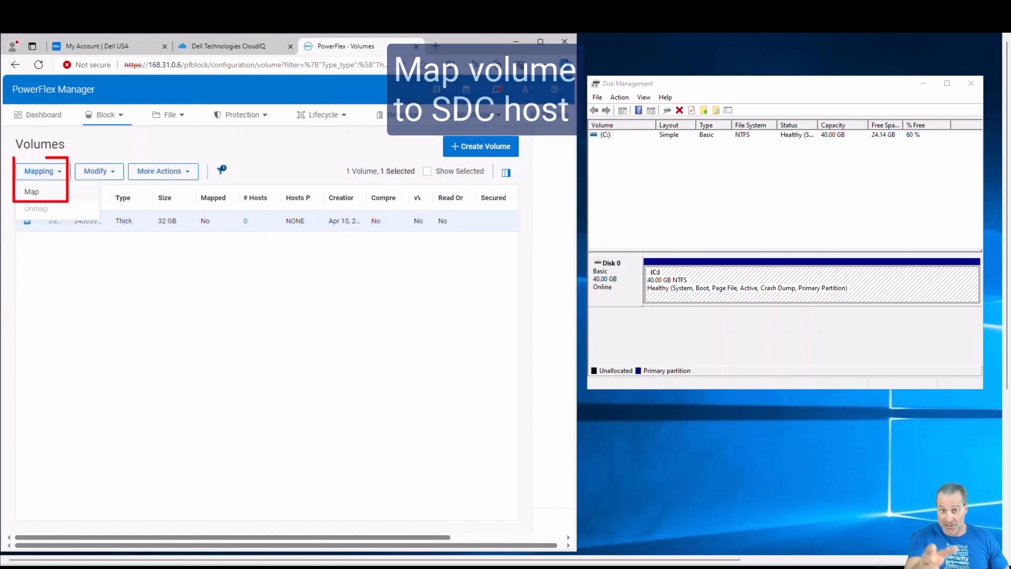
pyautogui.click(31, 191)
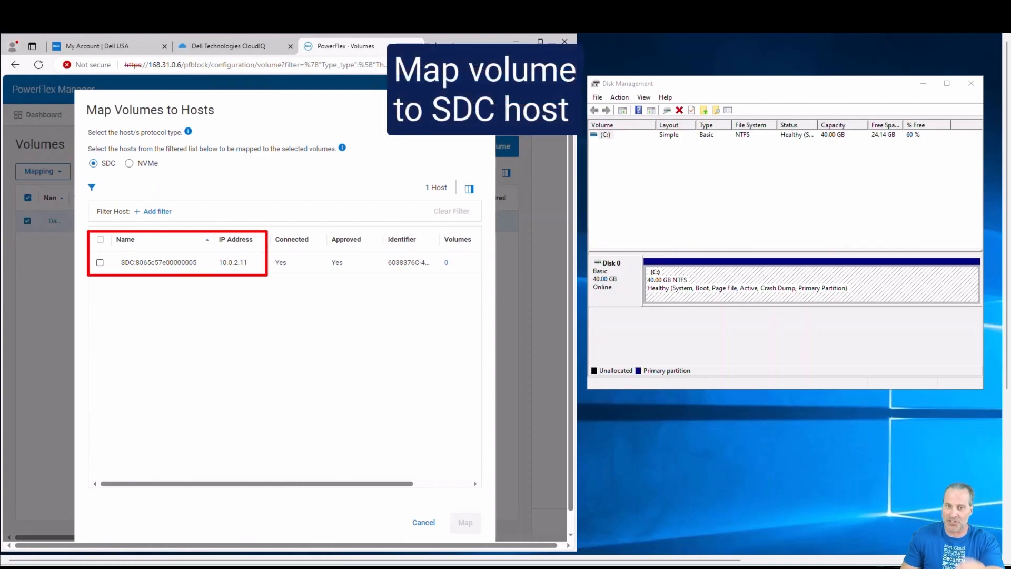
pyautogui.click(100, 262)
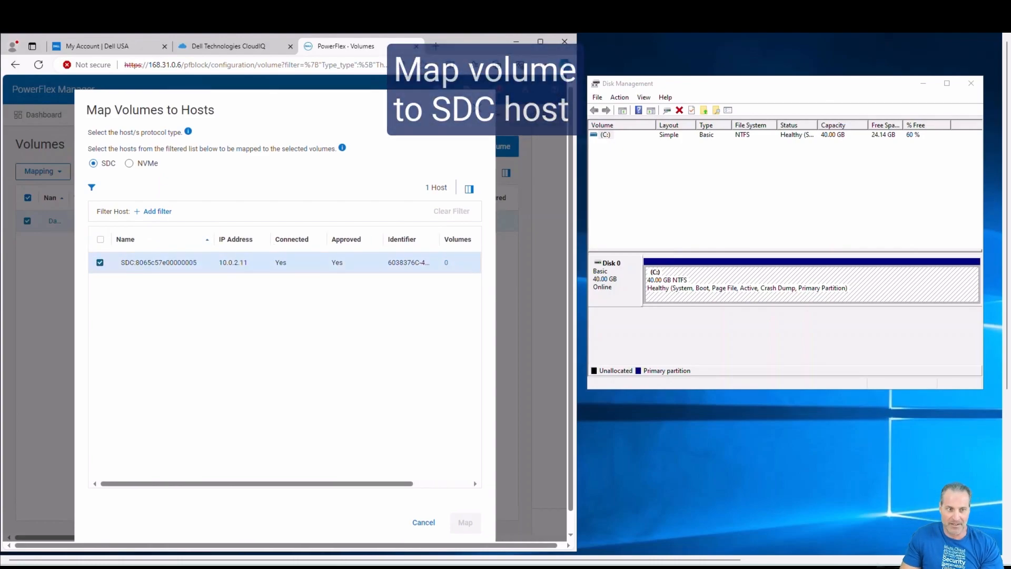
pyautogui.click(100, 239)
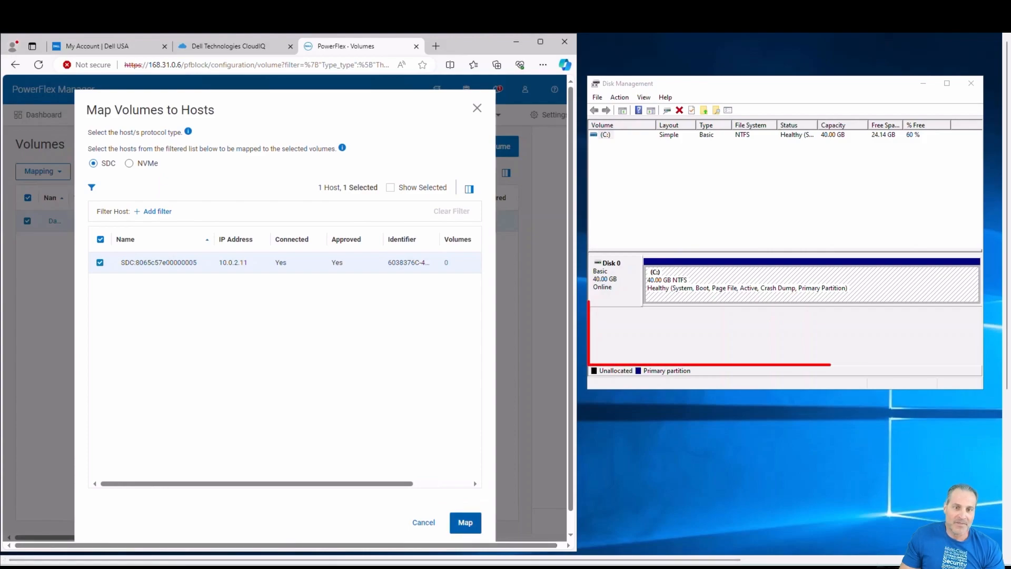
pyautogui.click(465, 522)
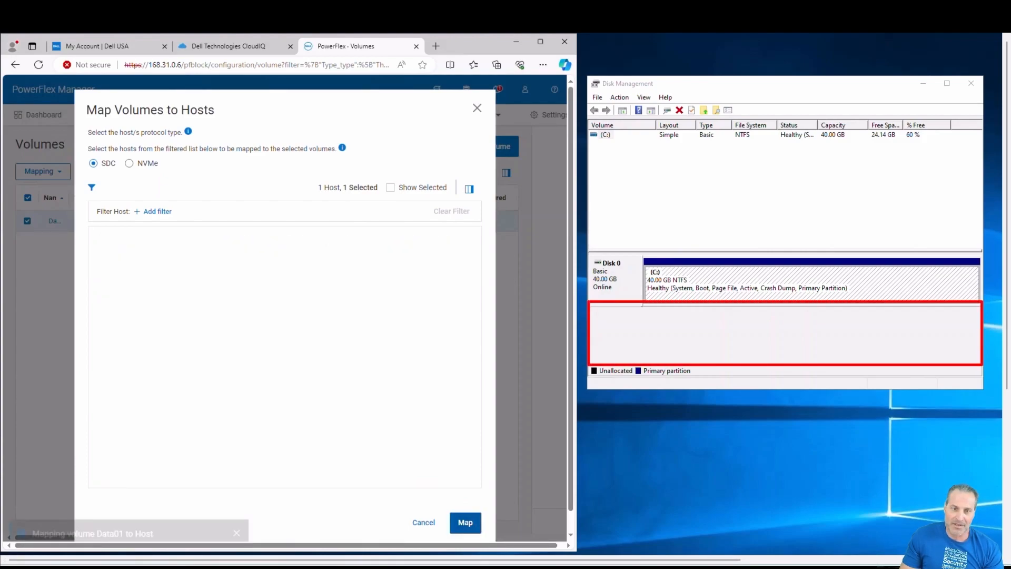
pyautogui.click(465, 522)
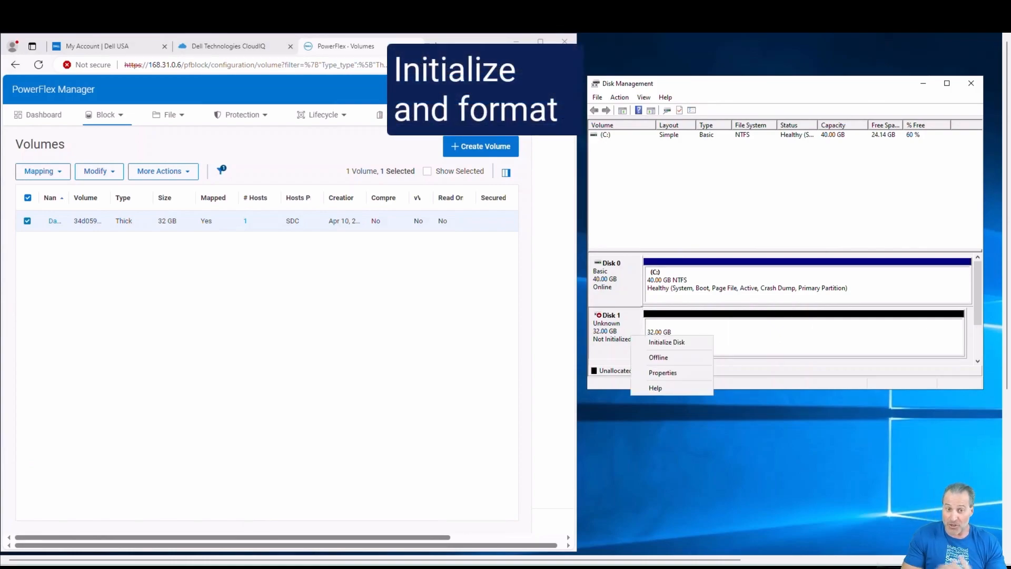
# Initialize Disk 1 and create a full-size simple volume D: formatted NTFS, labelled Data01.
pyautogui.click(667, 342)
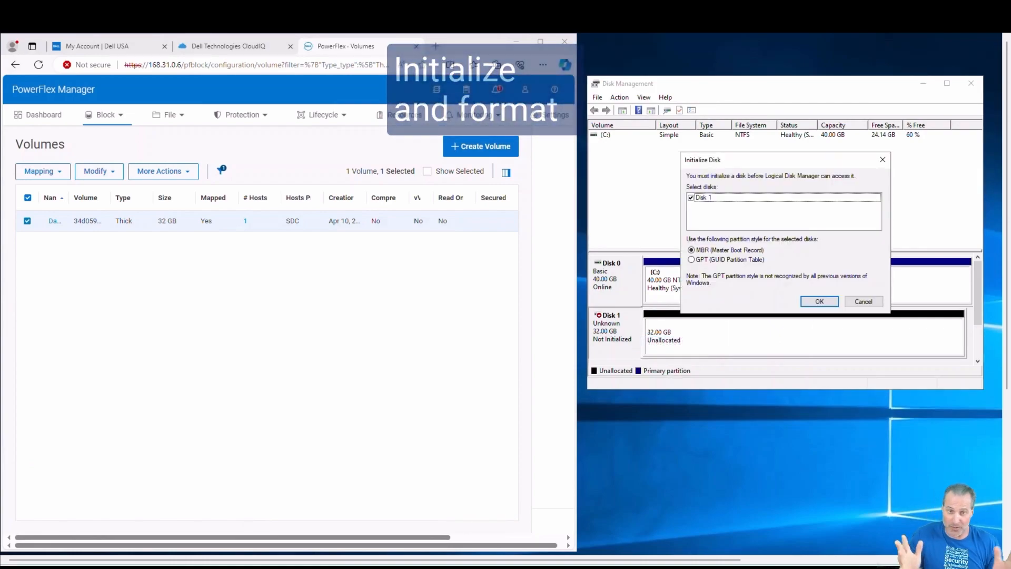
pyautogui.click(818, 301)
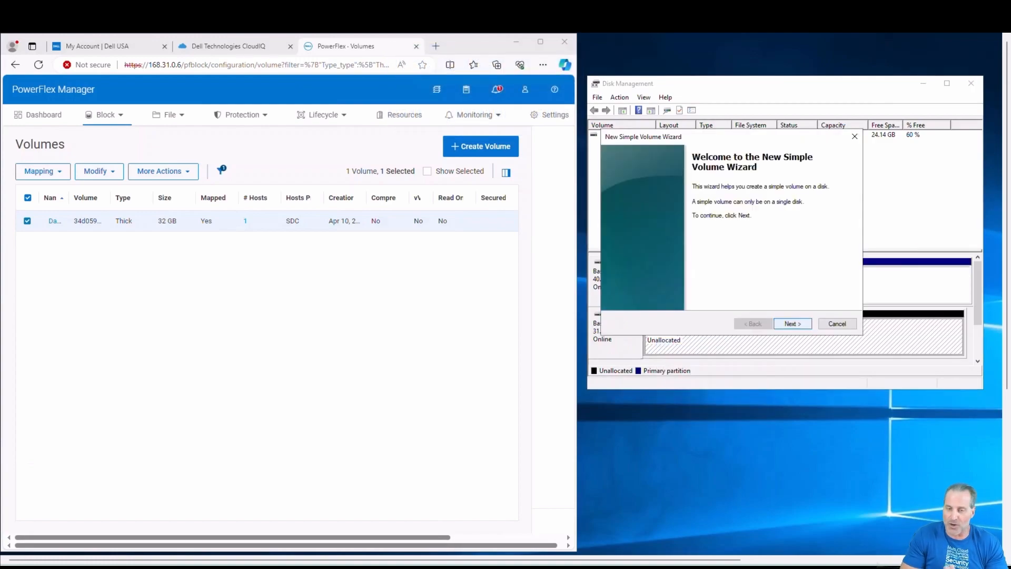
pyautogui.click(792, 323)
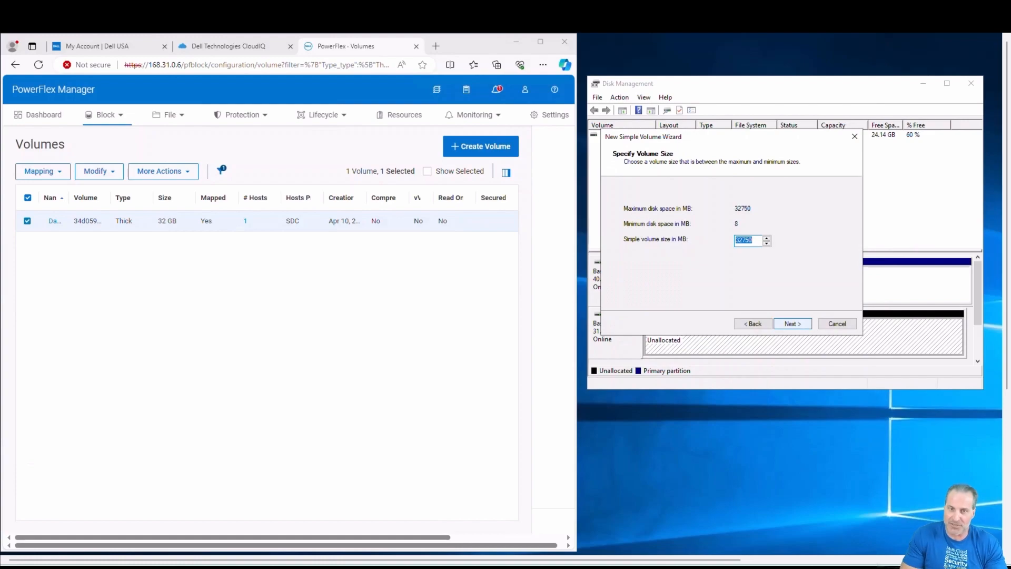
pyautogui.click(793, 323)
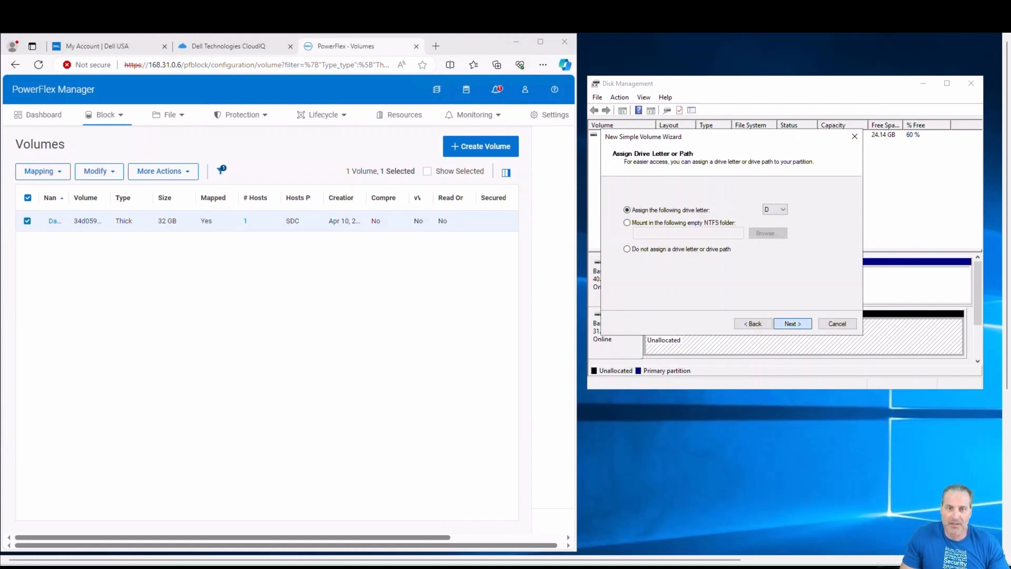
pyautogui.click(793, 323)
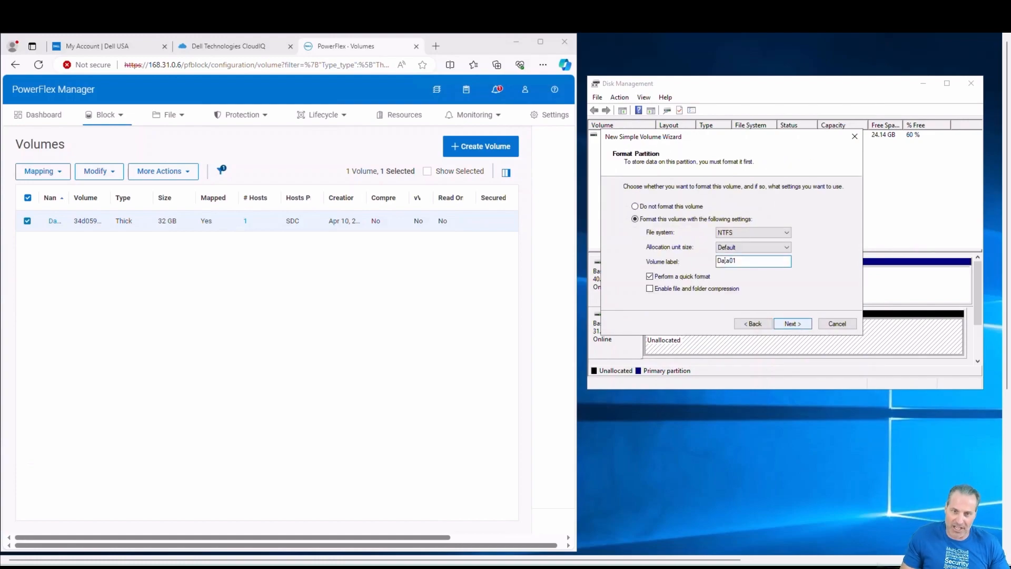
pyautogui.click(792, 323)
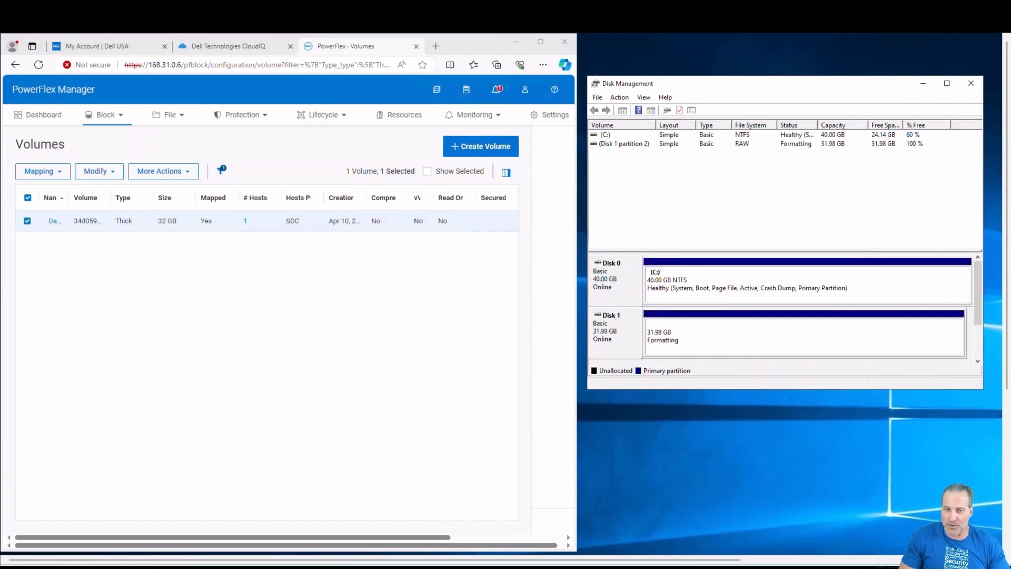